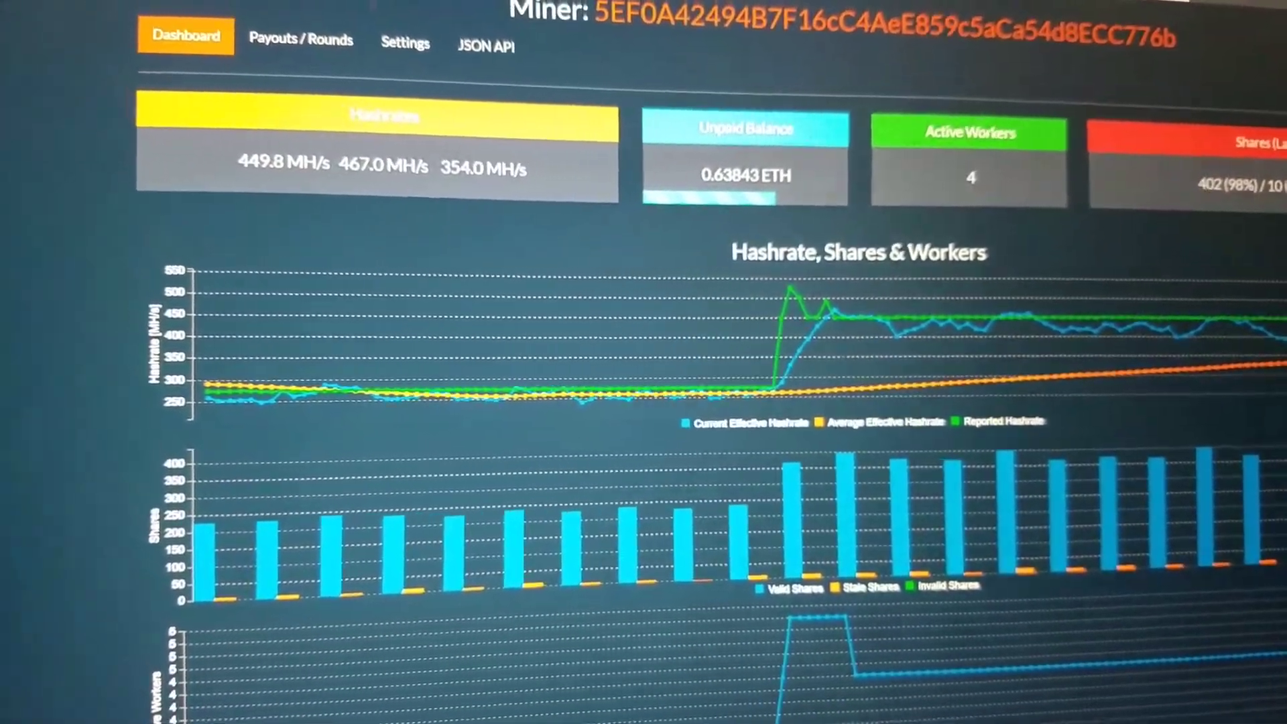
scroll(down, 3)
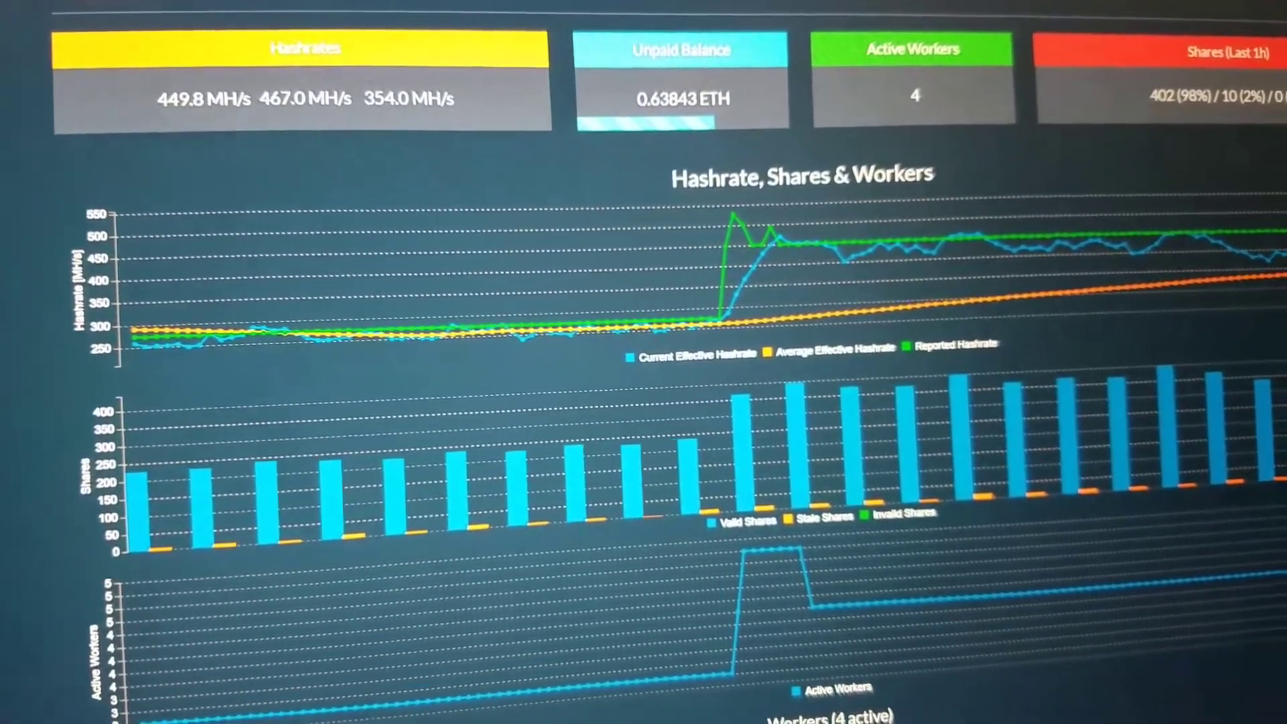